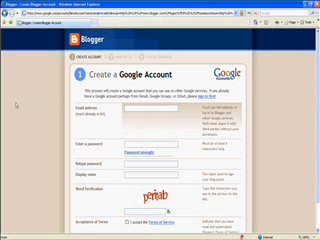
Step: Type 'hello' into the Google account sign-up form
{"action": "type", "text": "hello"}
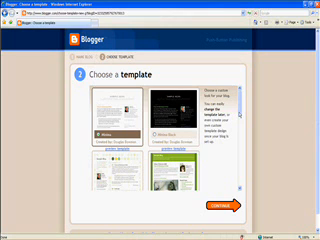
Step: Scroll down the blog setup page toward the template choices
{"action": "scroll", "scroll_direction": "down", "scroll_amount": 3}
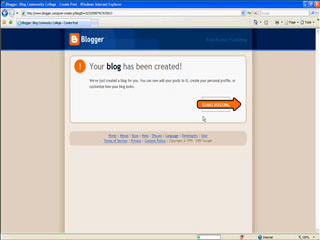
Step: Start a post titled 'Welcome to BCC' with body text beginning 'Welcome'
{"action": "left_click", "coordinate": [225, 107]}
{"action": "type", "text": "Blog"}
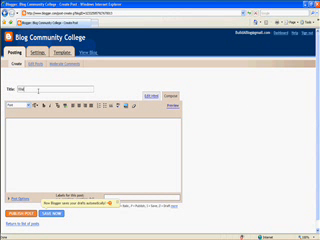
{"action": "type", "text": "Welcome to BCC"}
{"action": "left_click", "coordinate": [93, 154]}
{"action": "type", "text": "hi"}
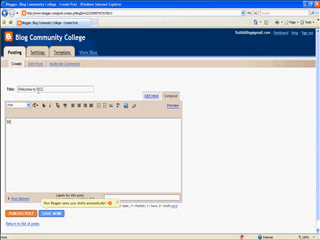
{"action": "type", "text": "Welcome"}
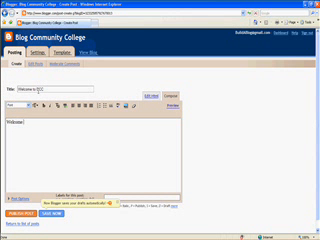